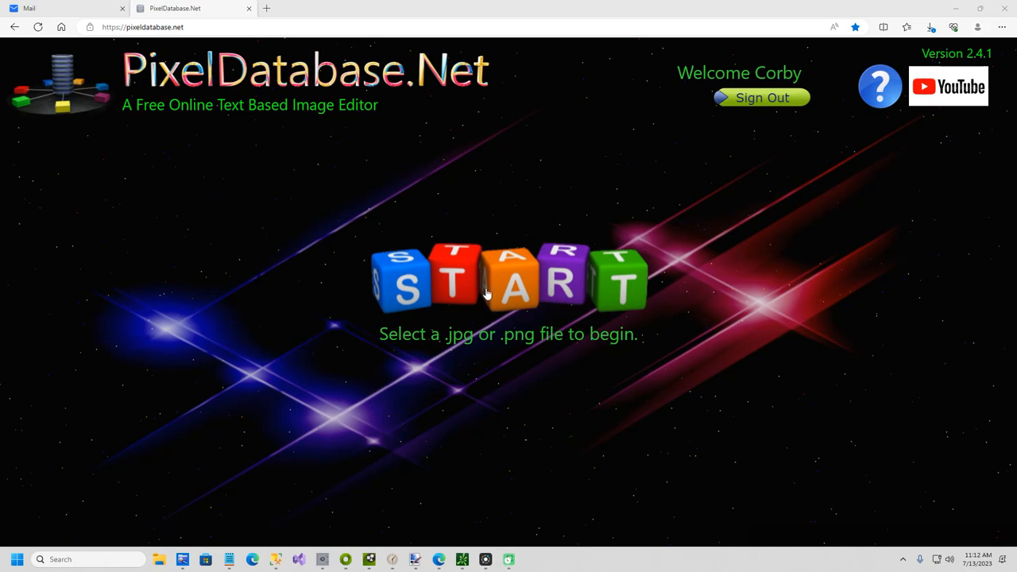
Load an image and enter the query 'Hide Total < 40'
click(509, 278)
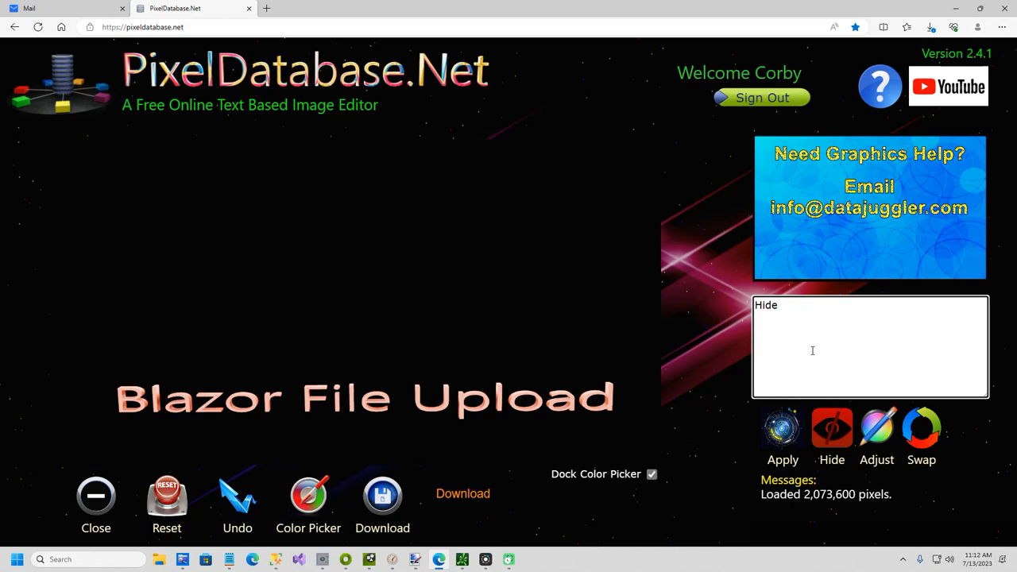
text(Total < 40)
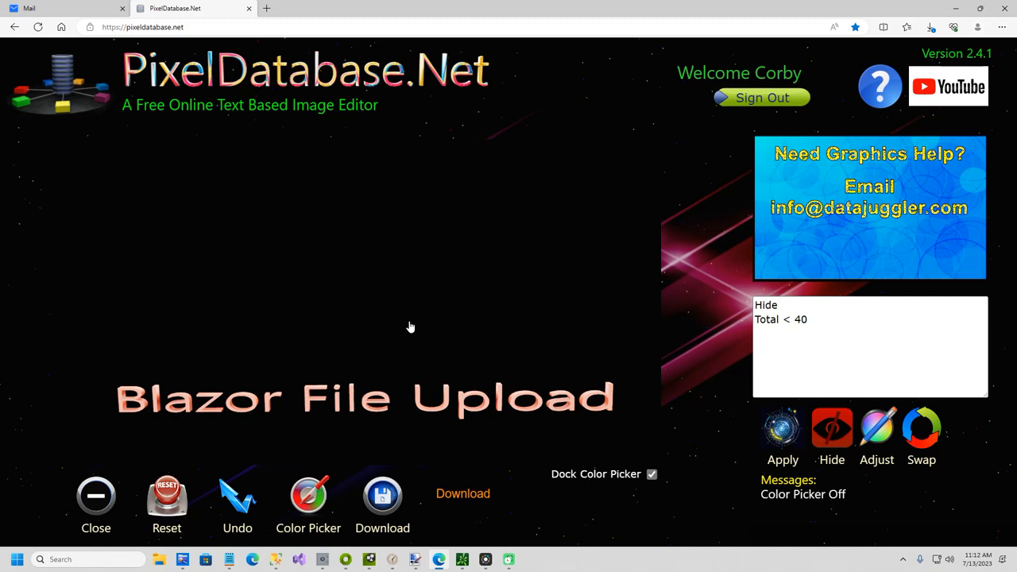
Sample a pixel's colour, then apply the hide query, updating 2,020,384 pixels
click(308, 494)
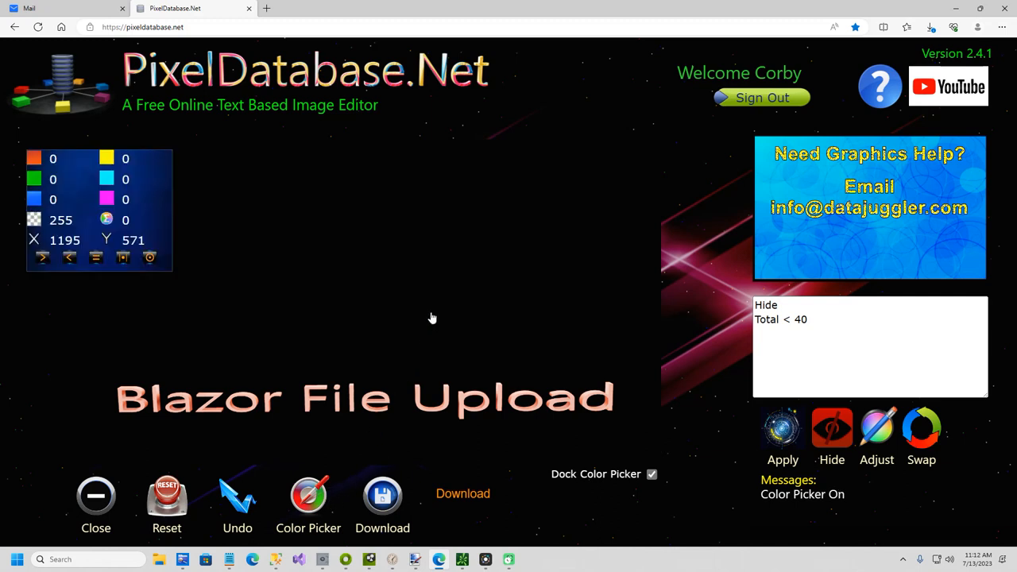
mouse_move(114, 222)
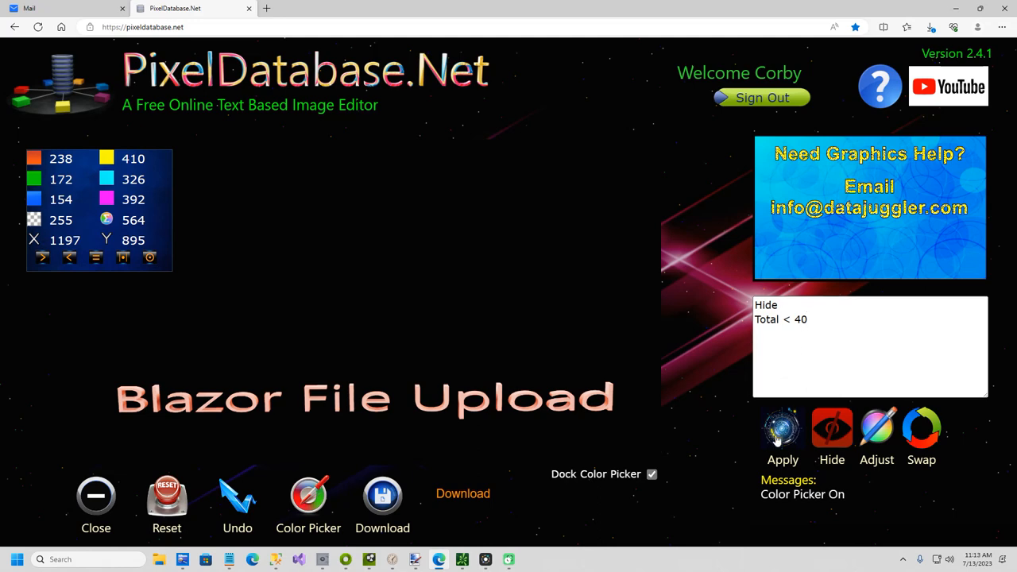
click(782, 429)
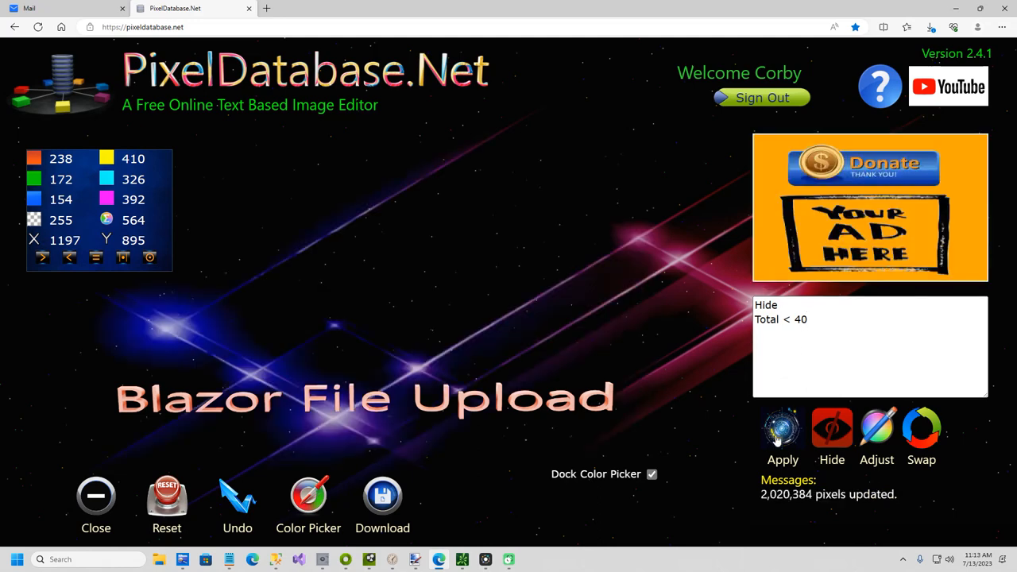